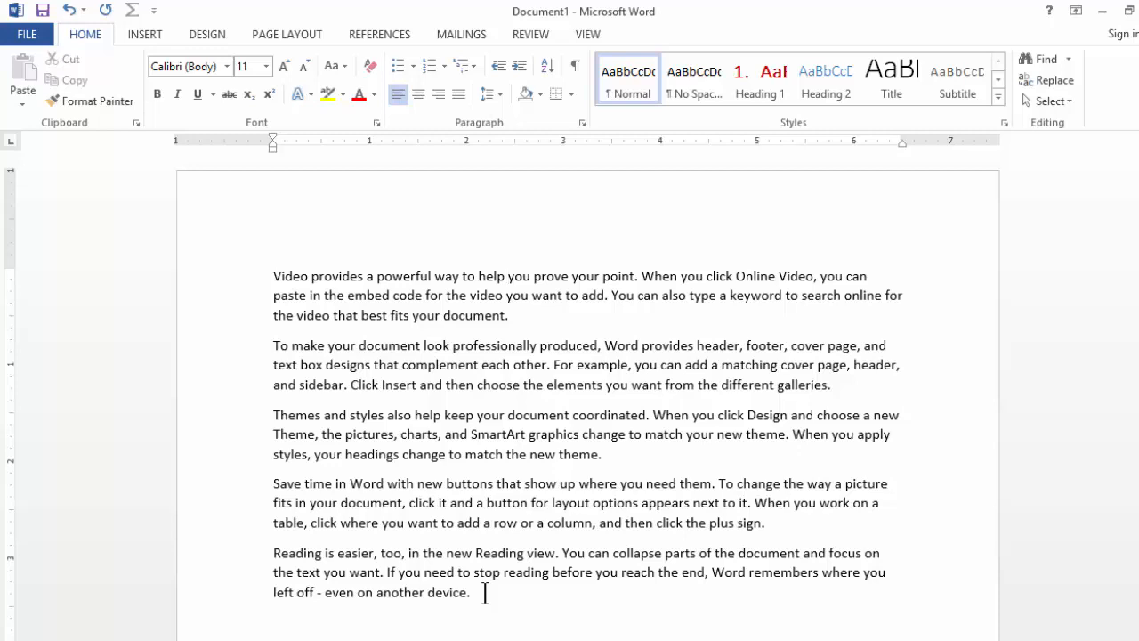
Select all five paragraphs of sample text with Ctrl+A.
left_click(474, 591)
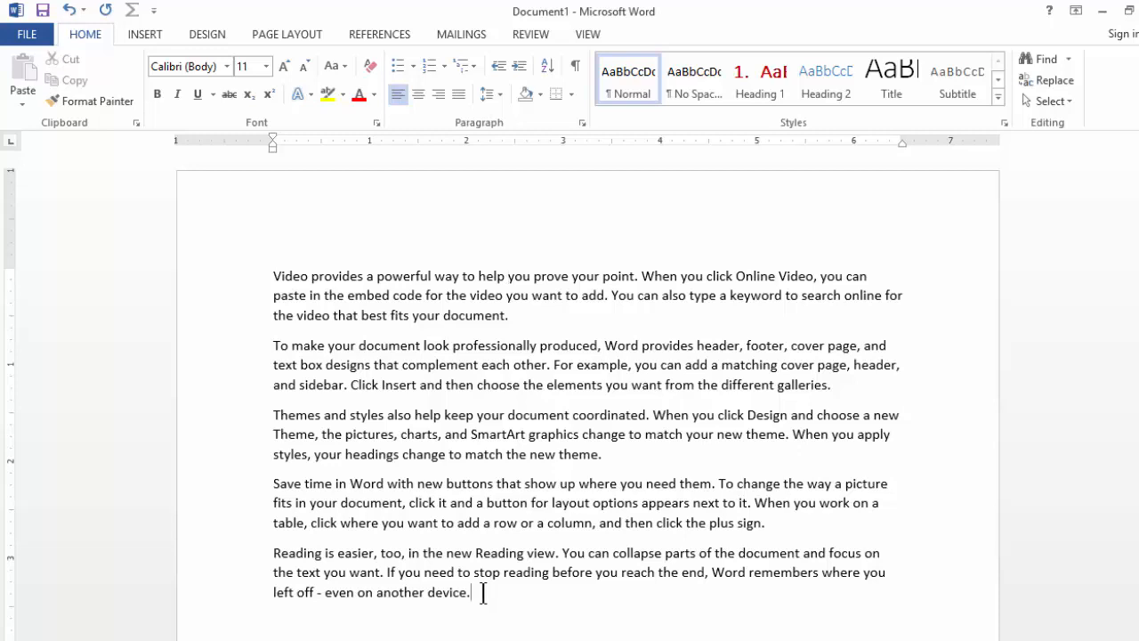
key("ctrl+a")
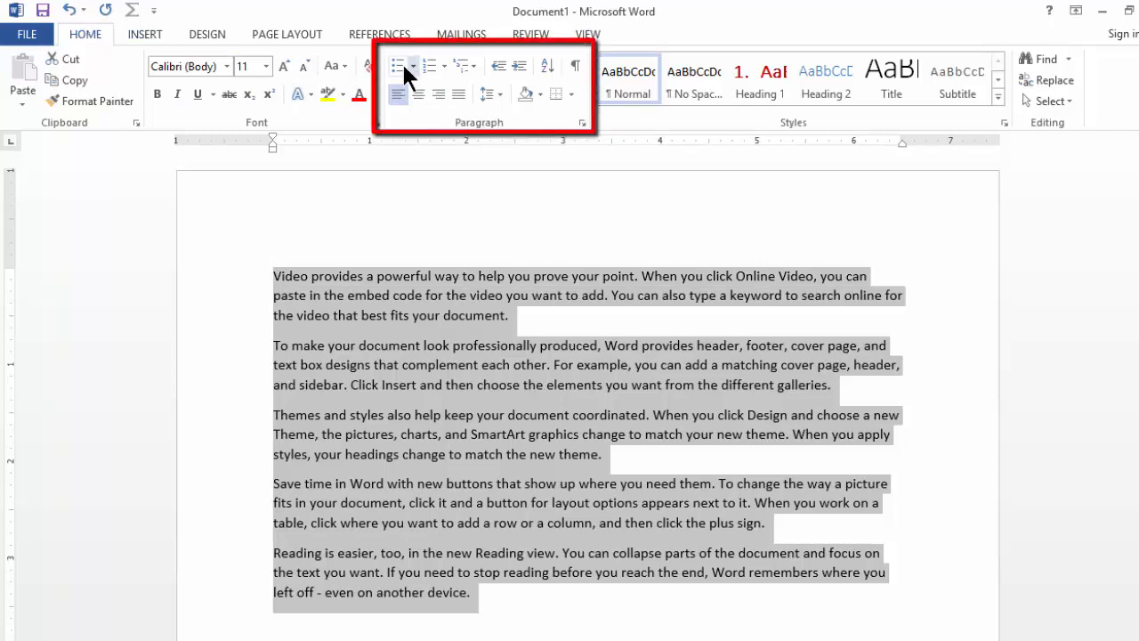
mouse_move(399, 67)
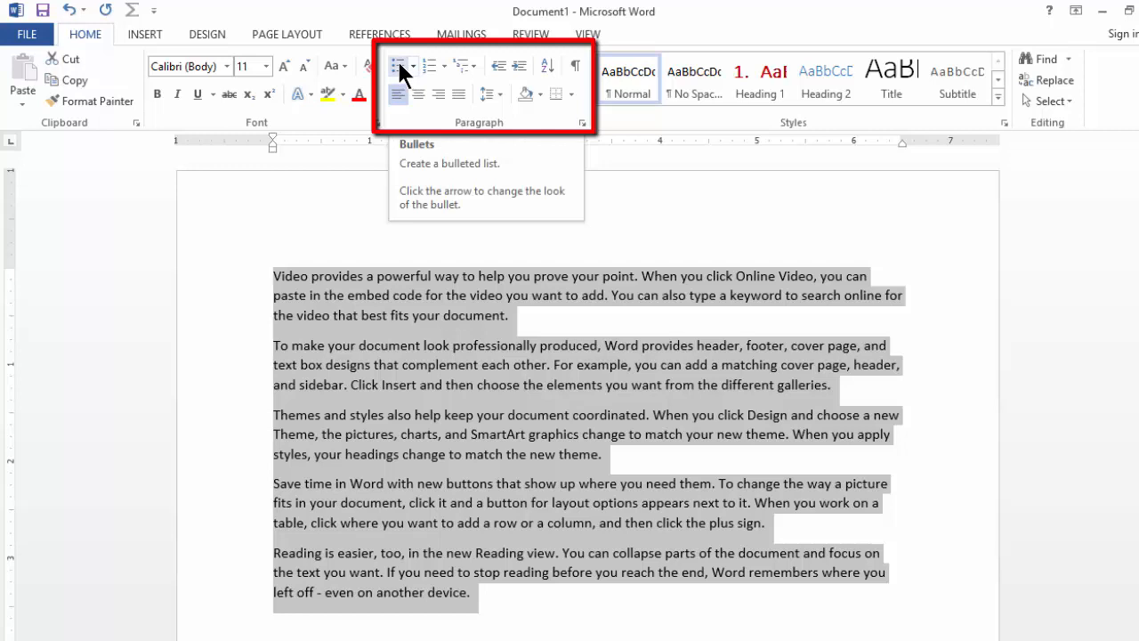
Make the paragraphs a bulleted list and decrease its indent toward the left margin.
left_click(399, 66)
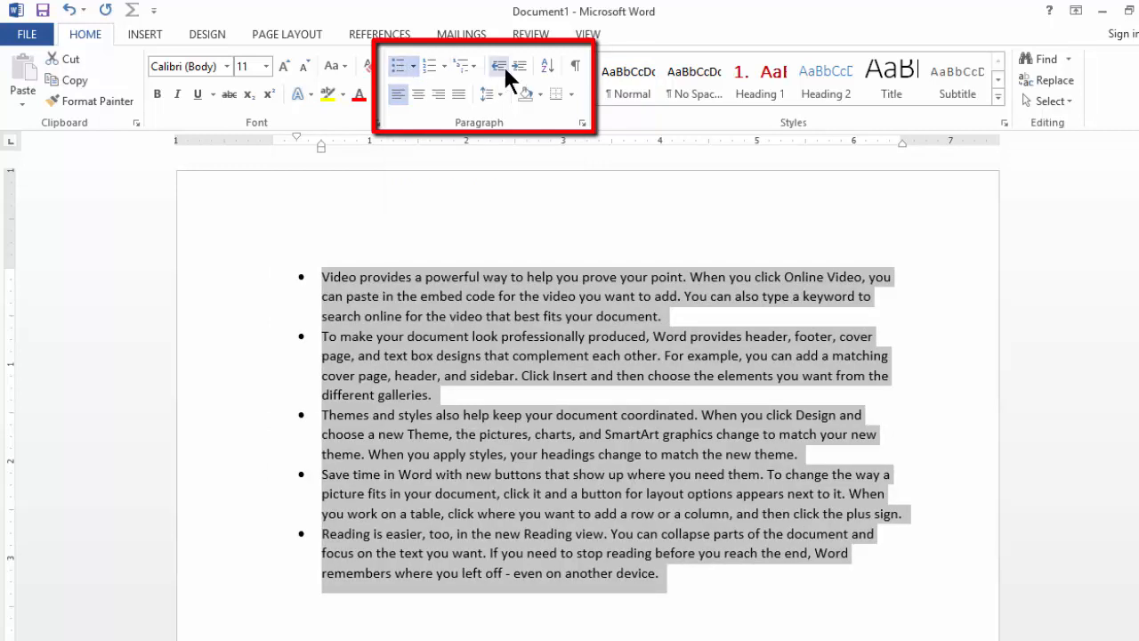
mouse_move(500, 67)
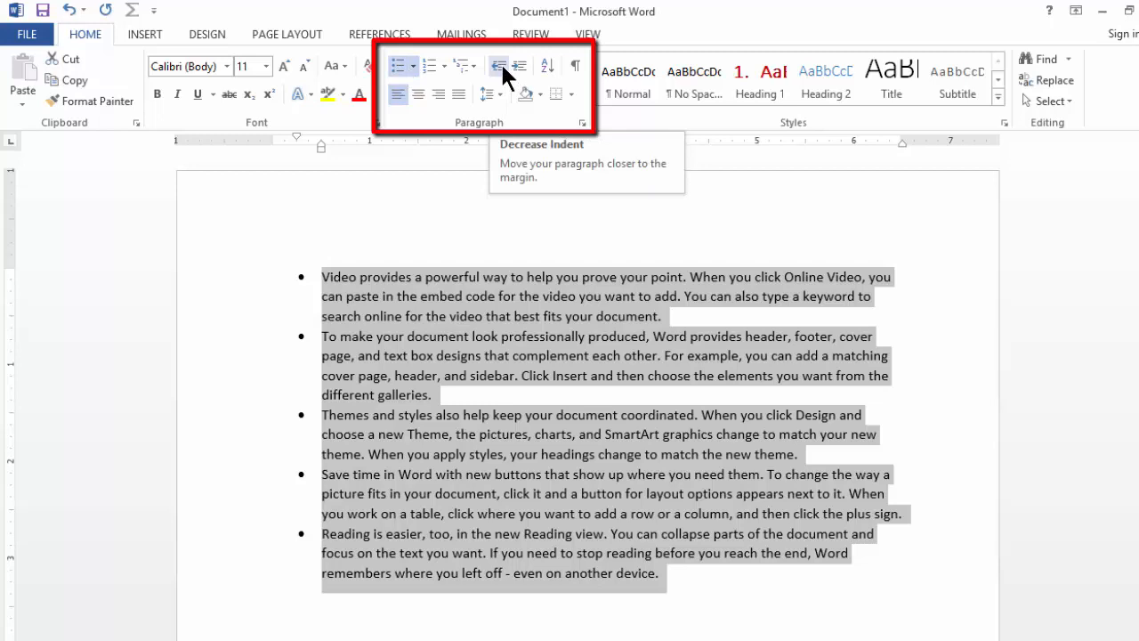
left_click(498, 68)
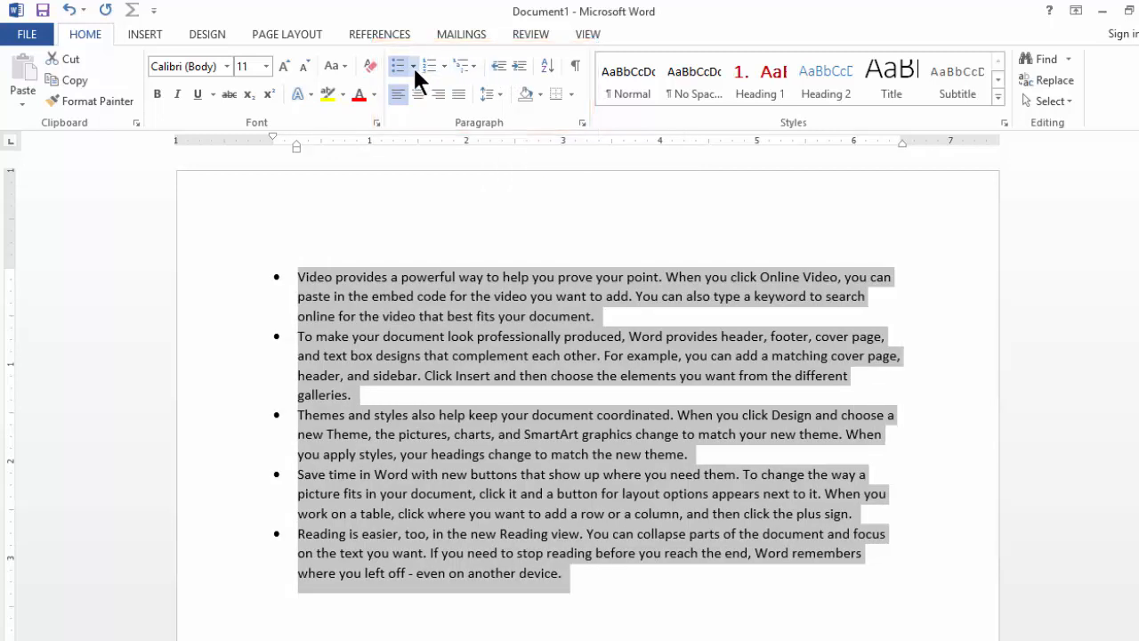
Replace the round dot bullets with checkmark bullets from the Bullet Library.
left_click(403, 66)
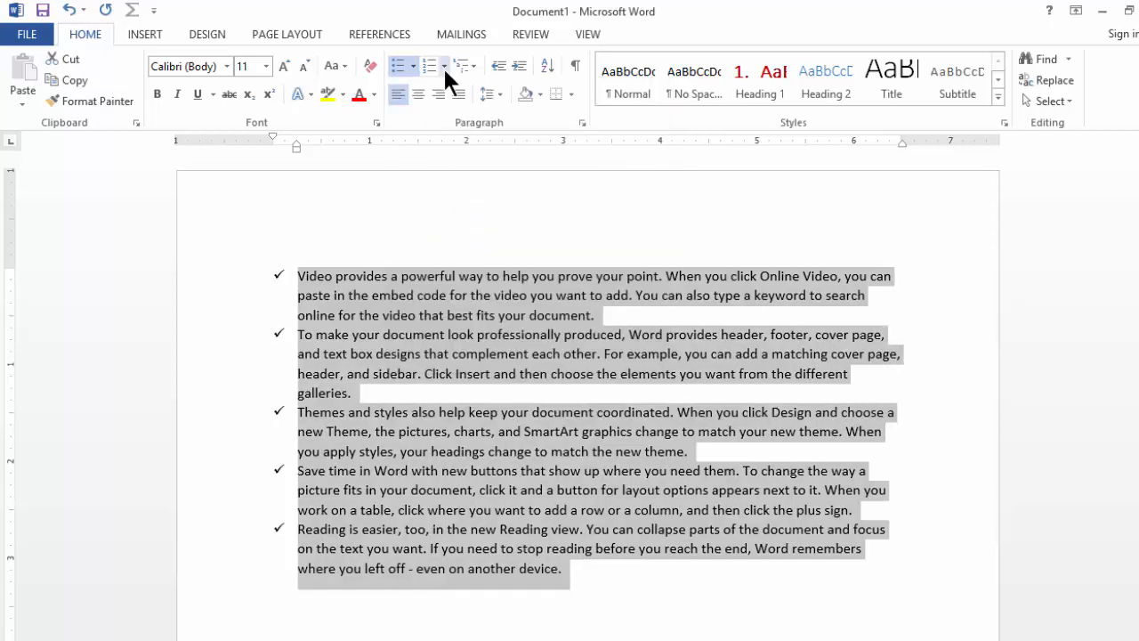
mouse_move(434, 66)
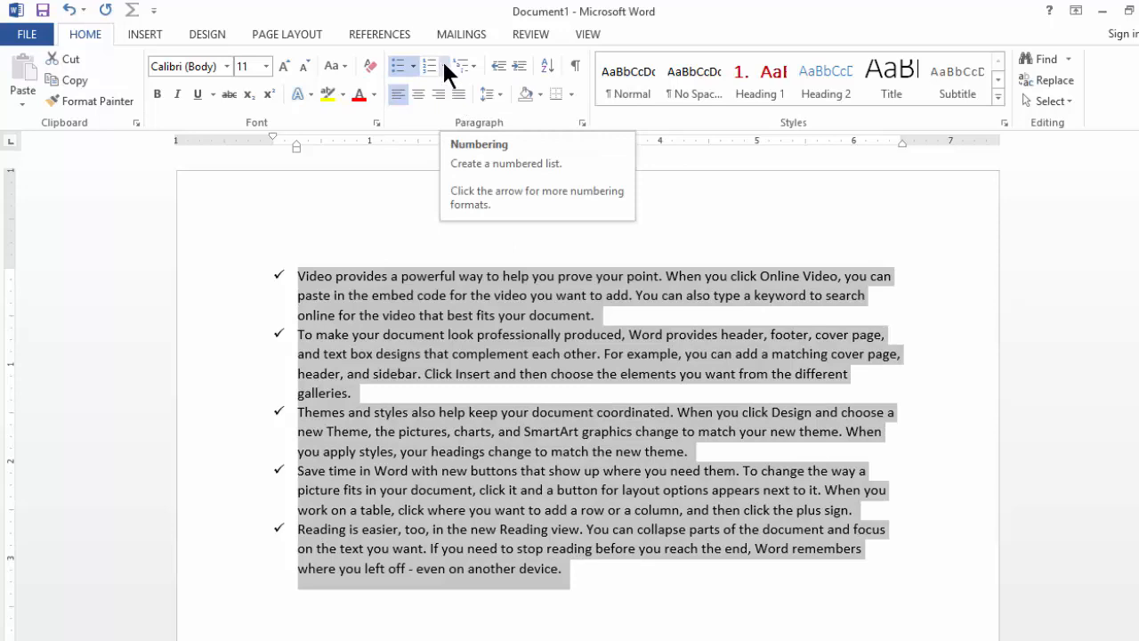
Apply the 1) 2) 3) numbering format from the Numbering Library to the five paragraphs.
left_click(439, 68)
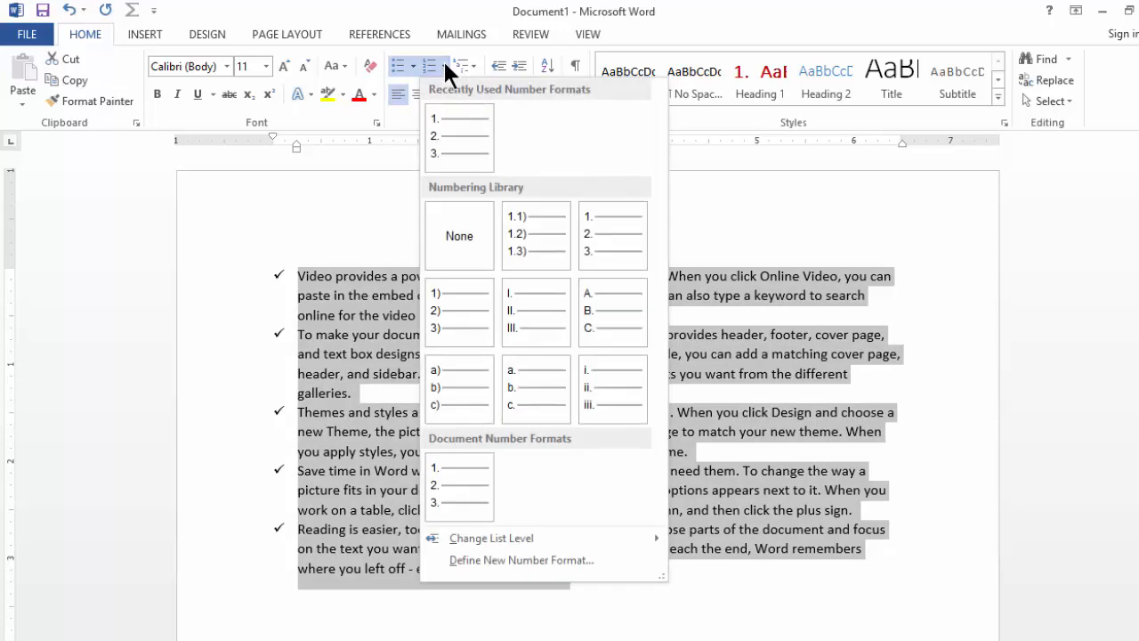
left_click(459, 309)
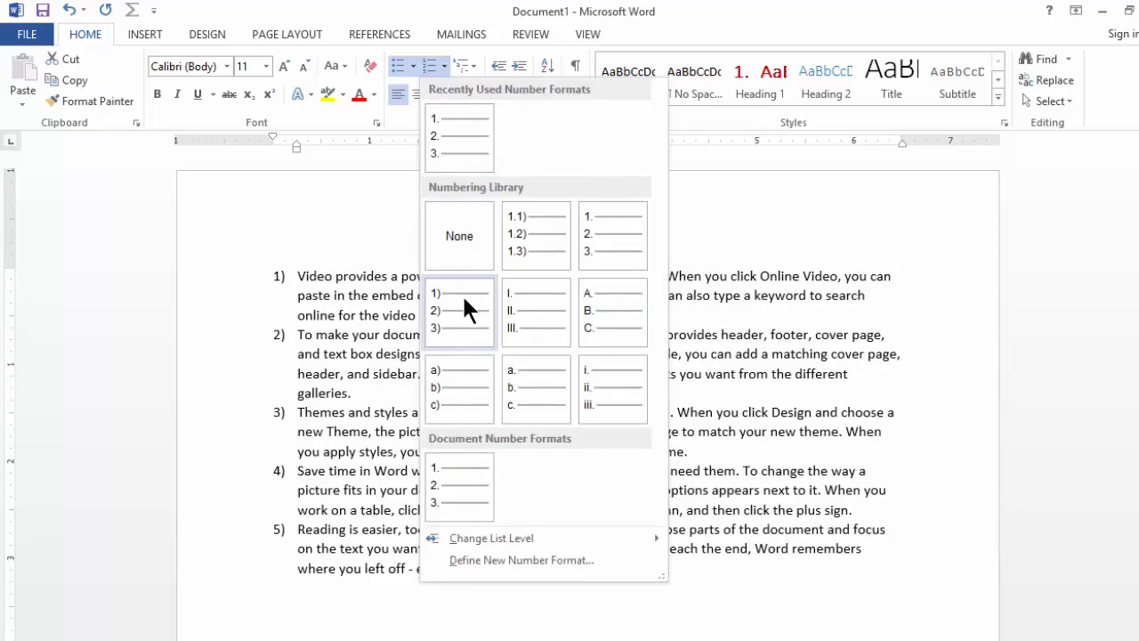
left_click(459, 386)
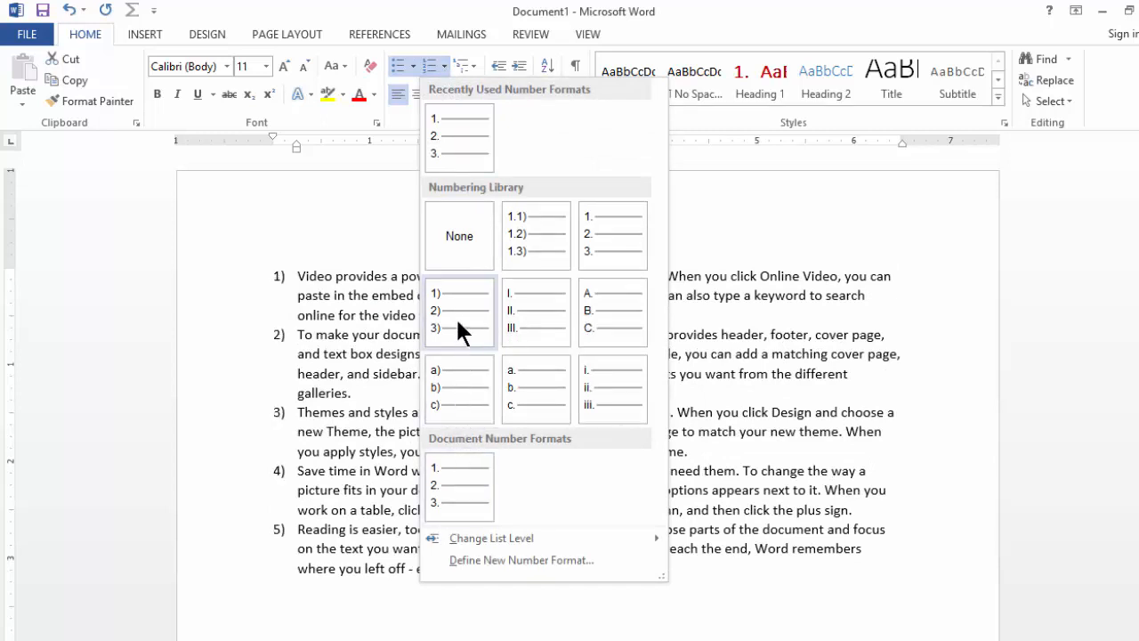
left_click(435, 309)
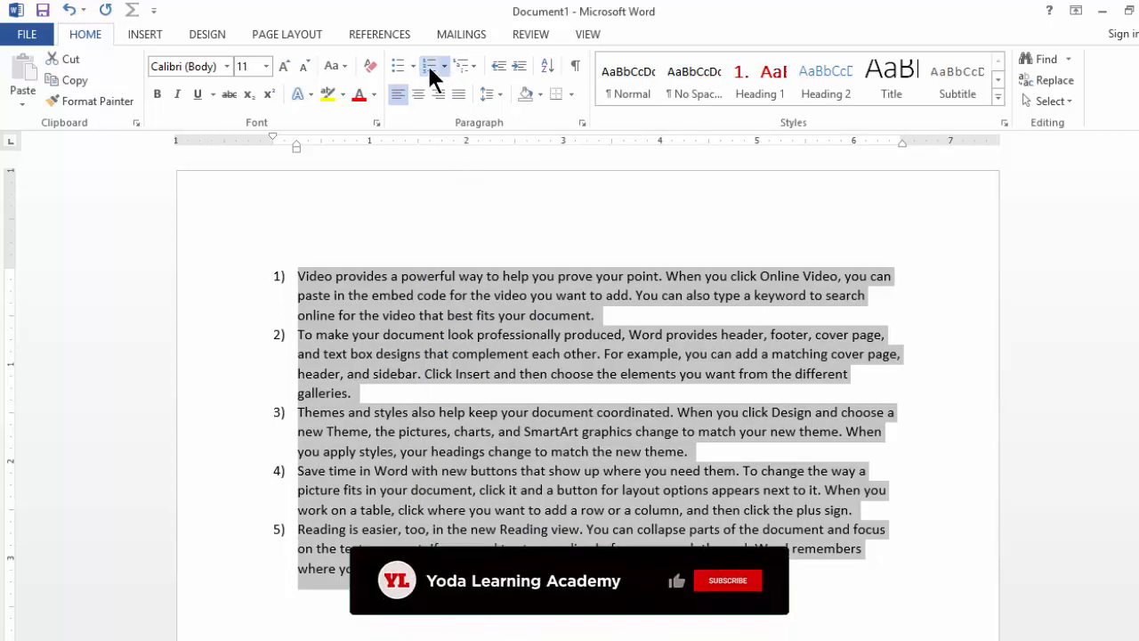
Toggle numbering off so the five paragraphs become plain unnumbered text.
left_click(431, 66)
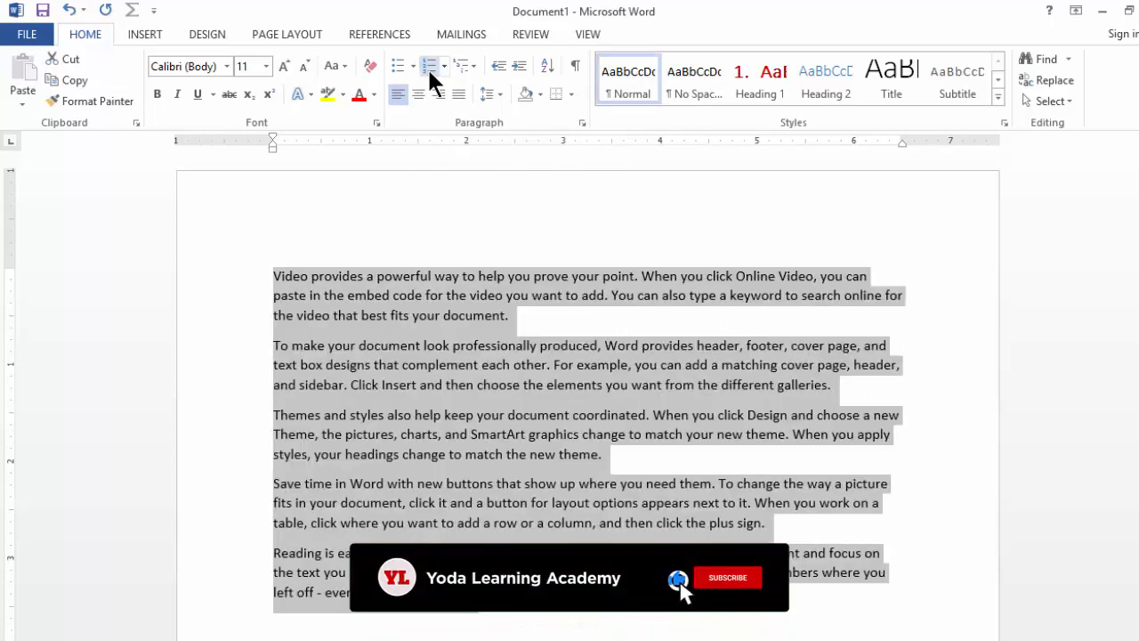
left_click(726, 577)
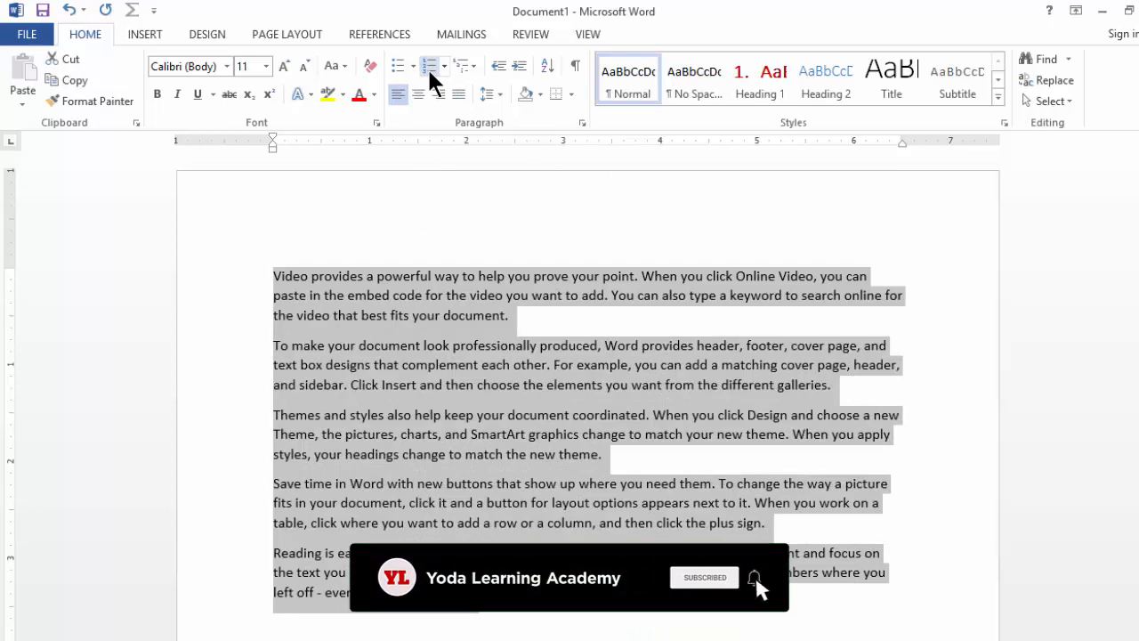
left_click(755, 577)
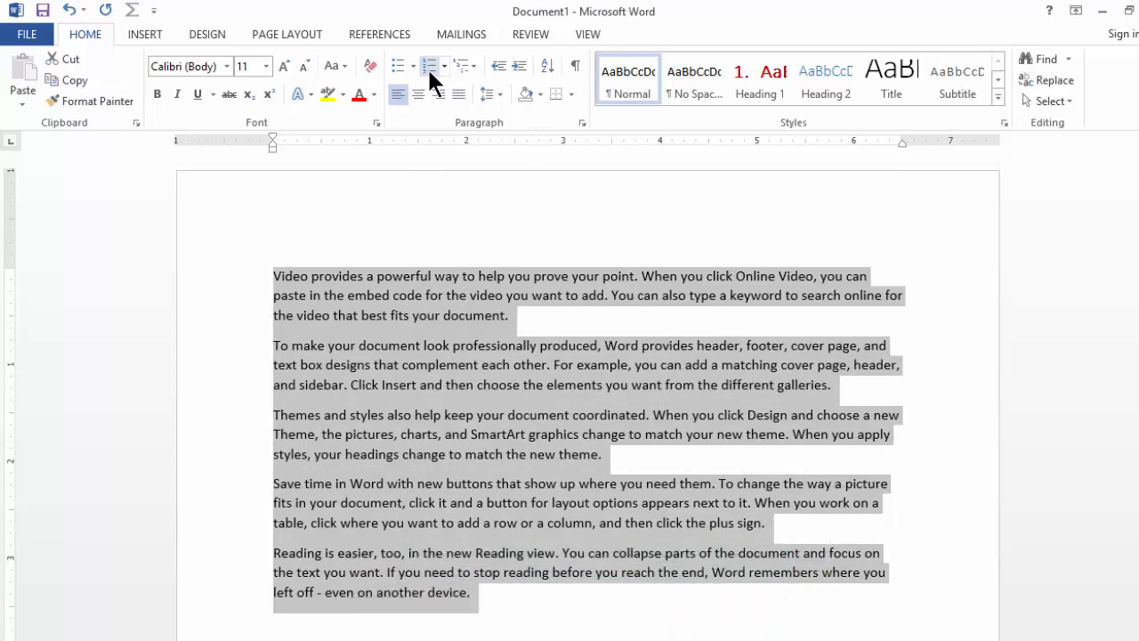
Dismiss the Bullets dropdown unchanged and show the Multilevel List style library.
left_click(427, 68)
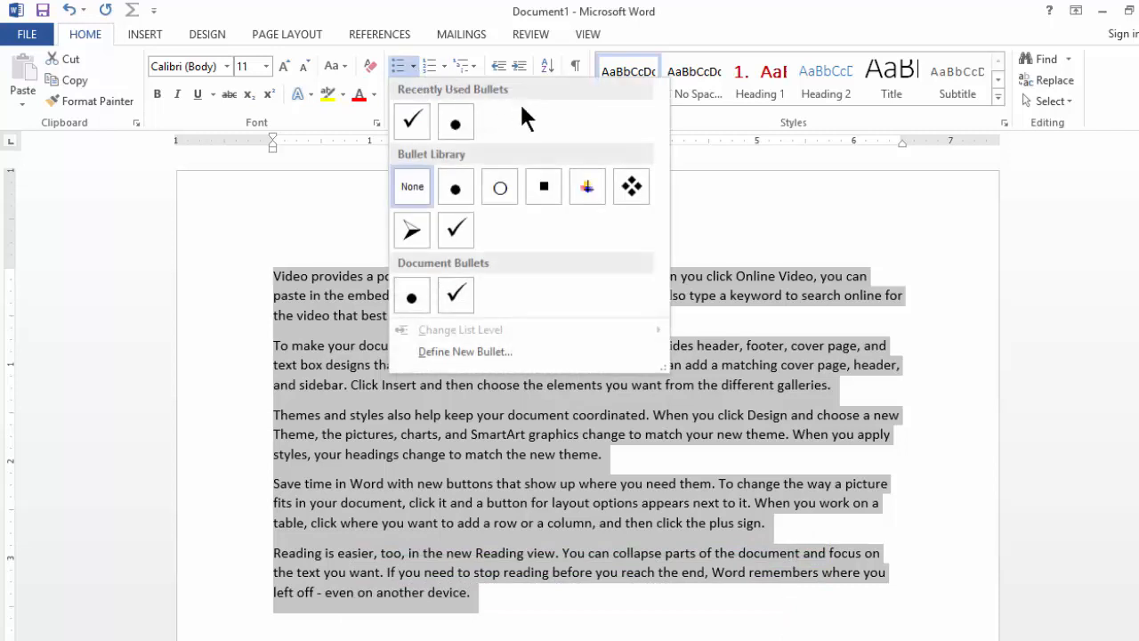
mouse_move(555, 134)
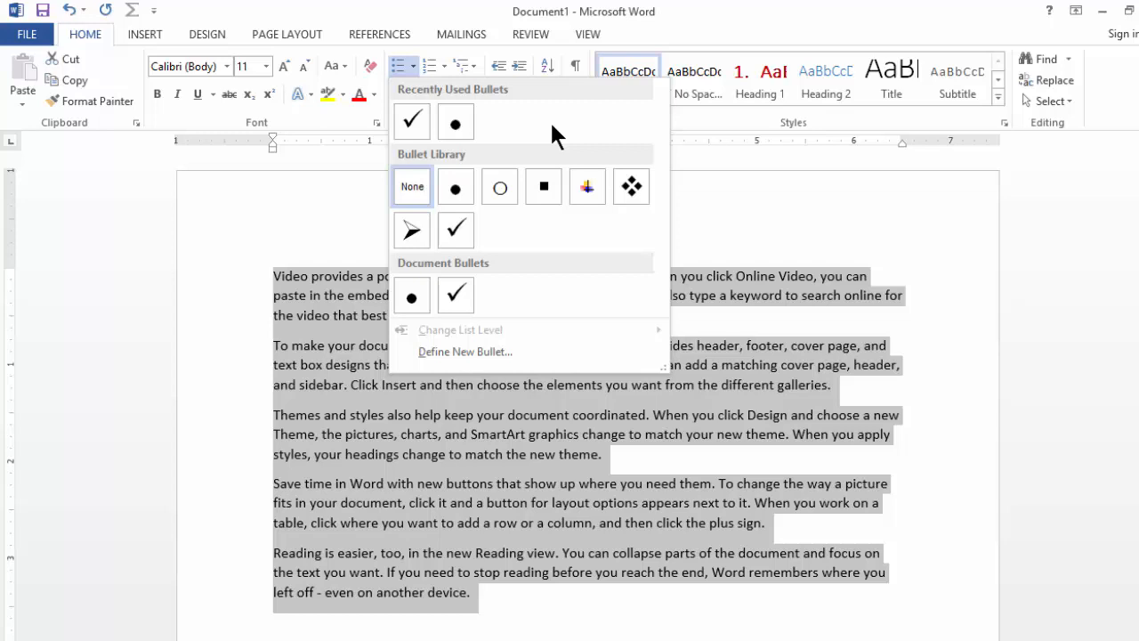
left_click(463, 66)
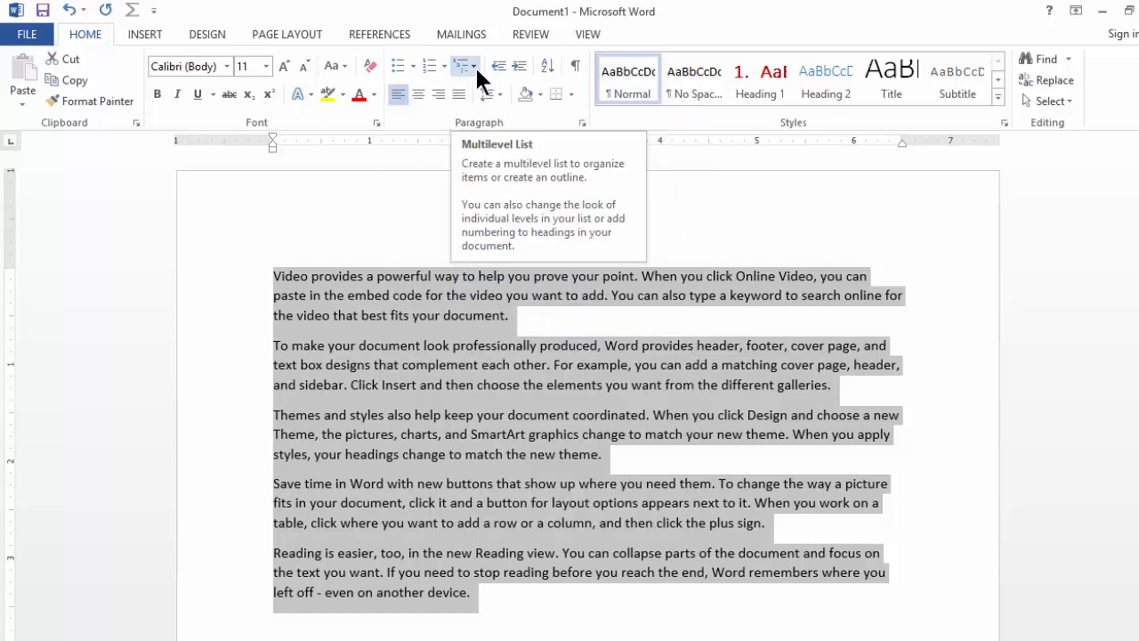
left_click(463, 67)
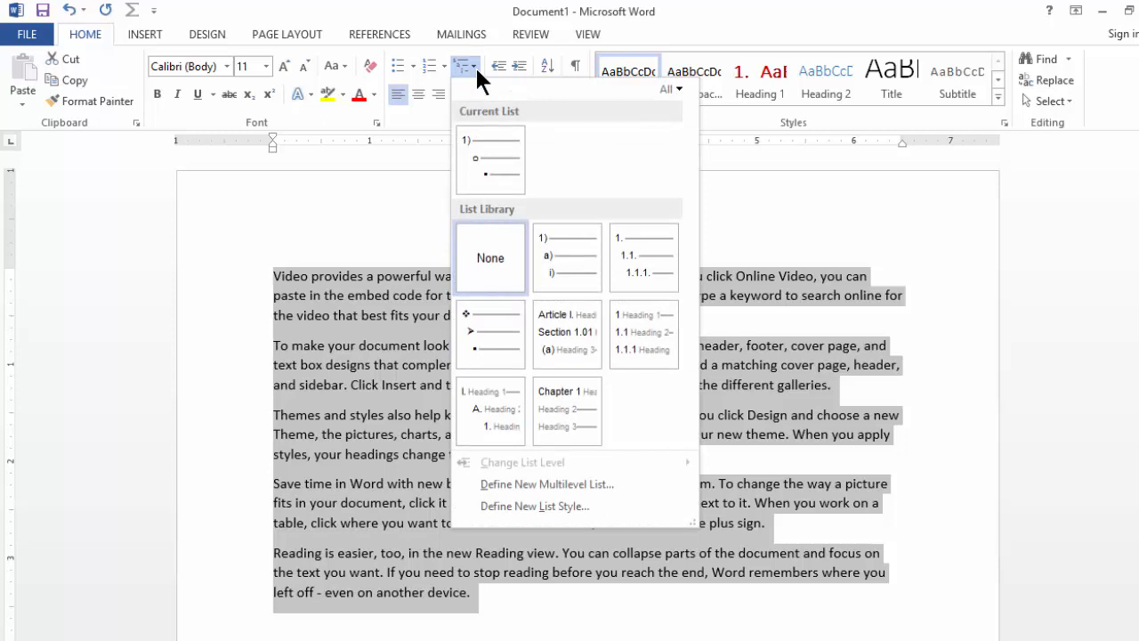